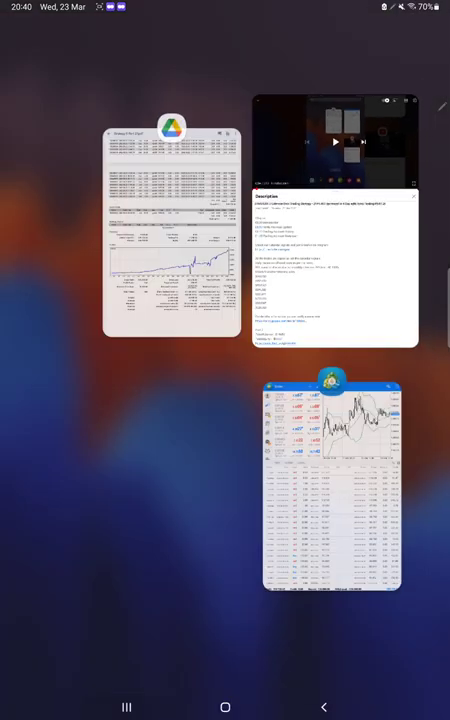
- Open the Strategy 5 Part 27 statement PDF and handwrite the R:R=1:0.33 note beside the statistics
click(332, 490)
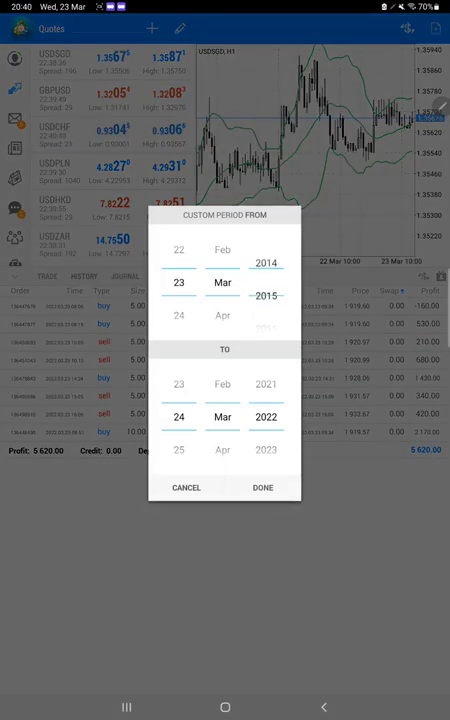
click(262, 488)
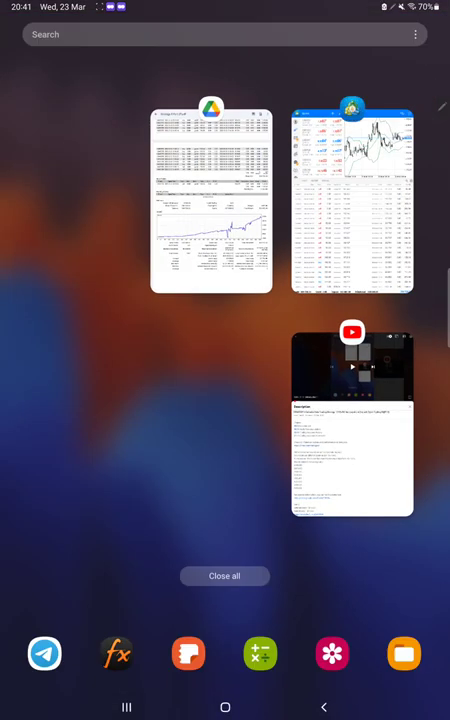
click(212, 196)
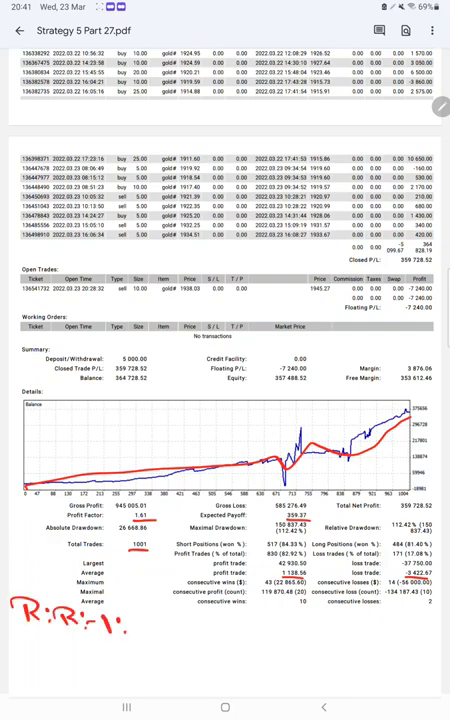
text(0.33)
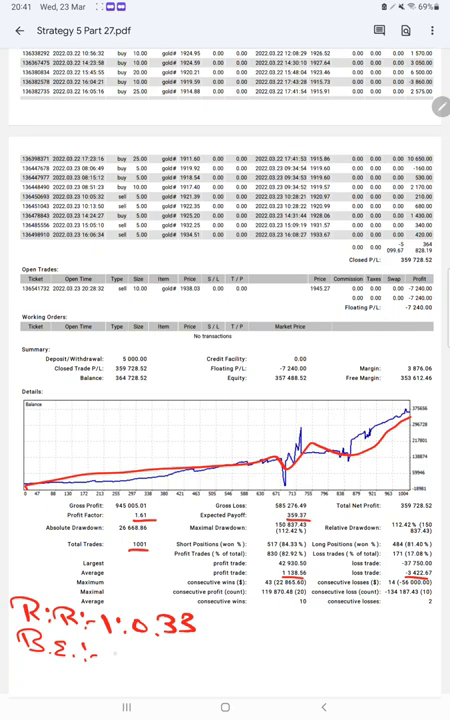
- Handwrite B.E.=75% on the next line and begin the Acc line beneath it
text(75!)
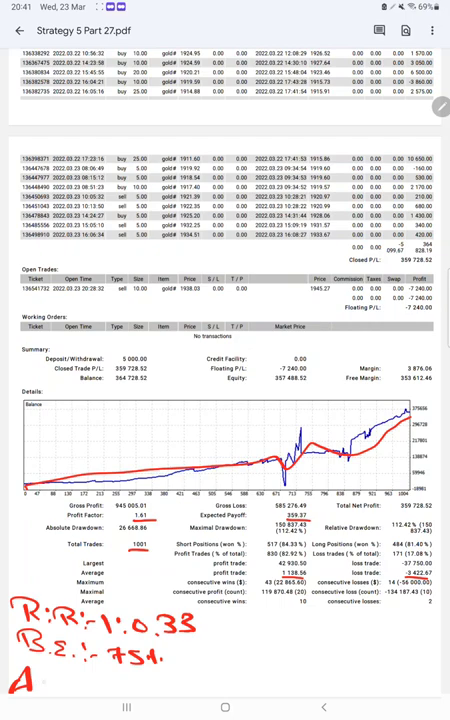
text(Acc 1)
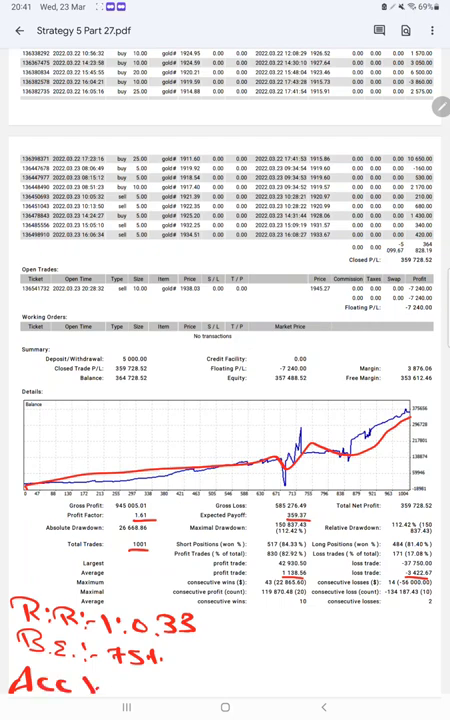